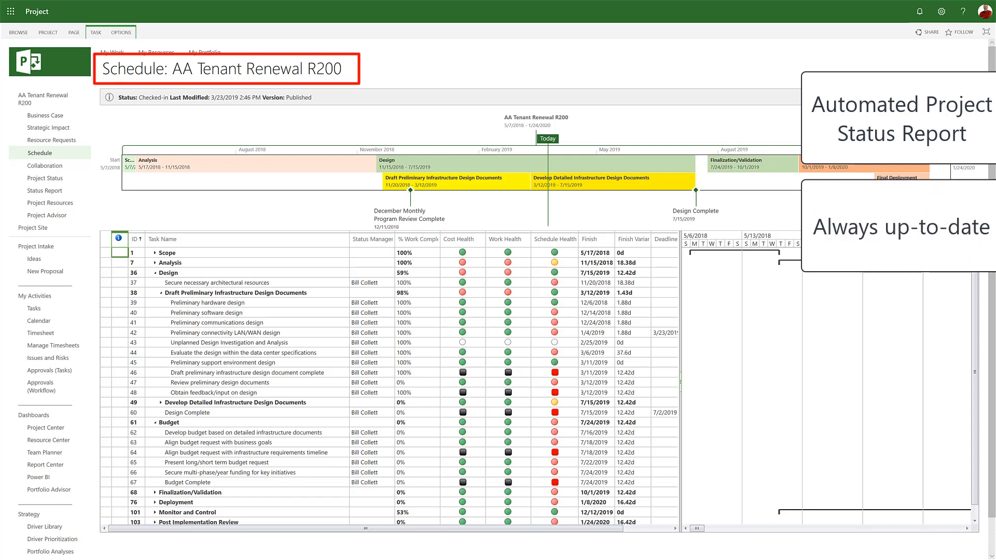
mouse_move(43, 191)
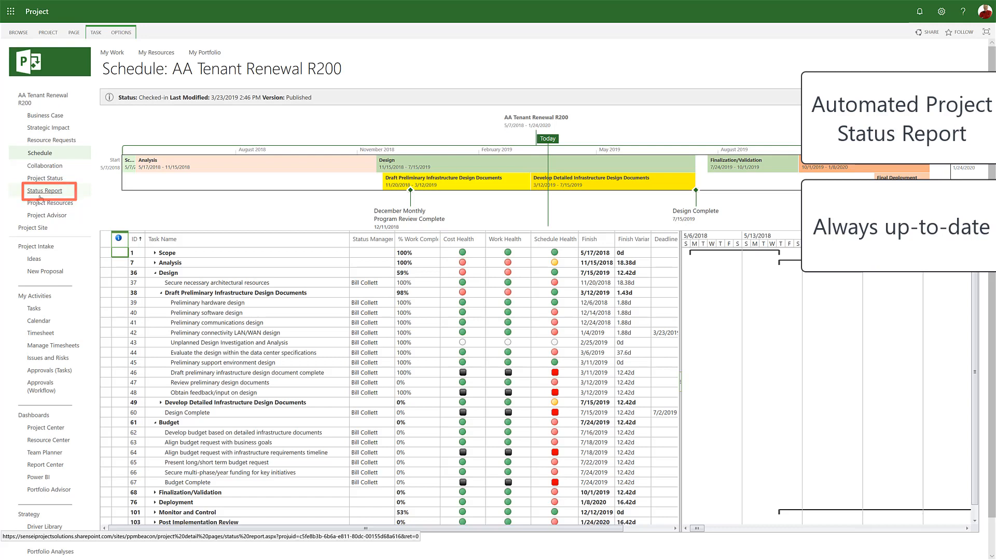
Step: Show the AA Tenant Renewal R200 status report via Status Report in the Quick Launch and scan page 1
left_click(43, 191)
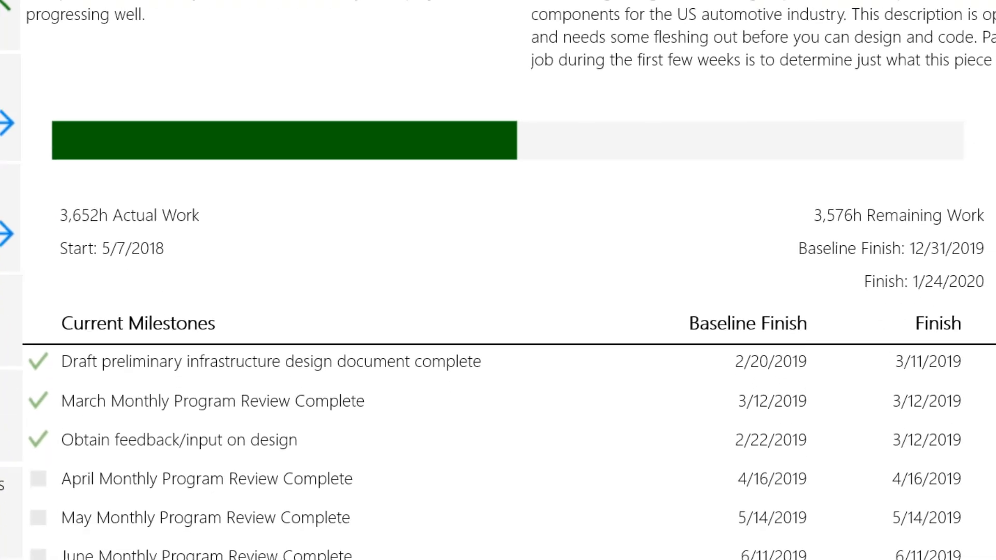
scroll("down", 3)
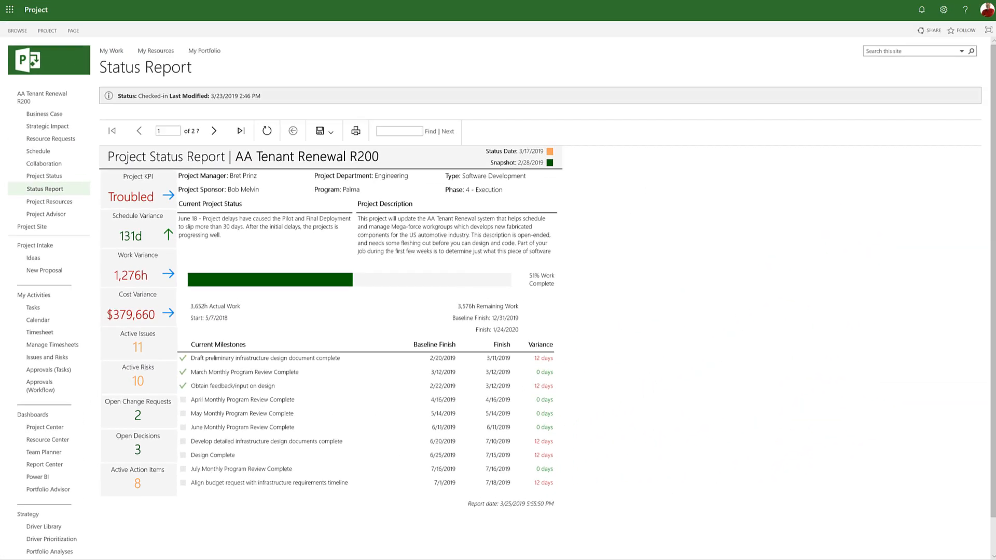
Step: Move to page 2 of the report and export the whole report to PDF
left_click(214, 131)
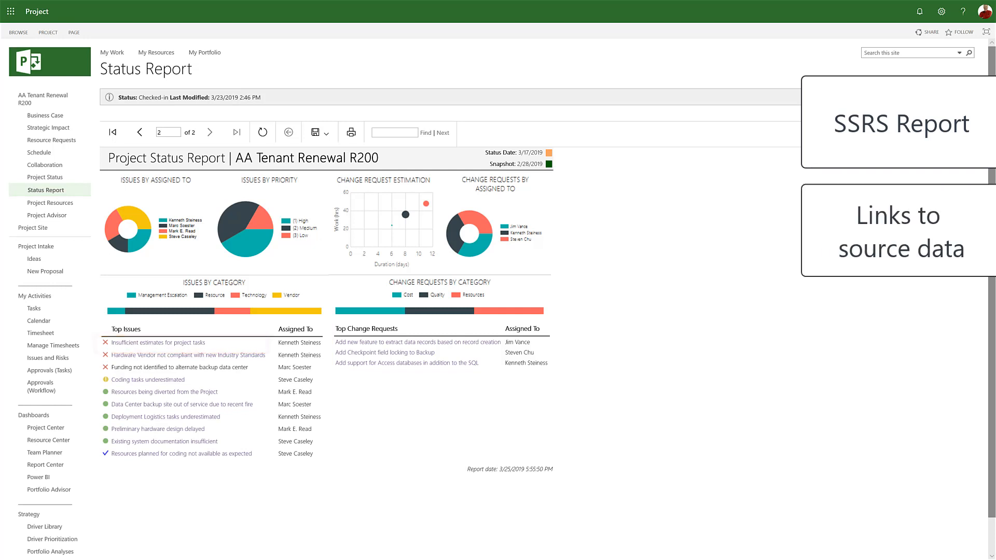
left_click(334, 133)
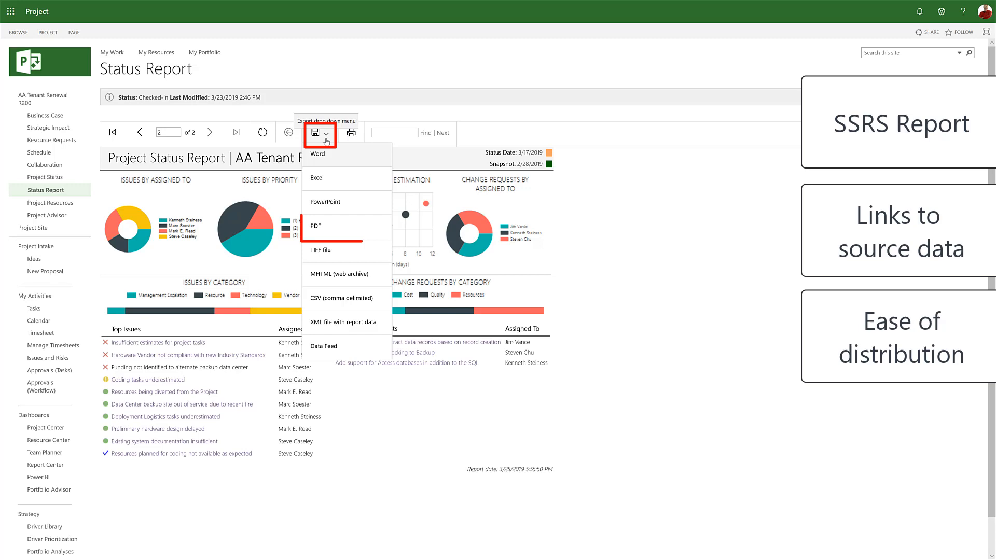
mouse_move(315, 228)
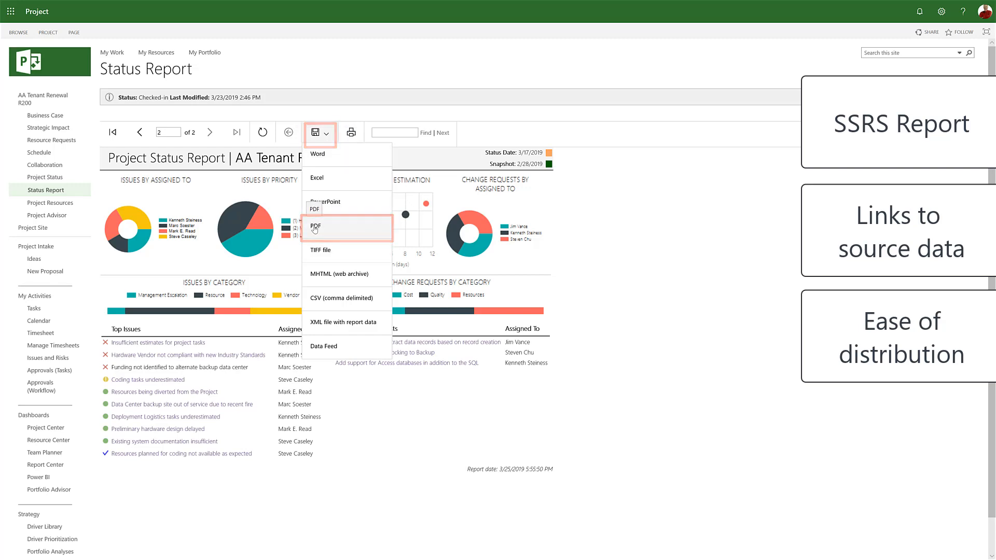
left_click(314, 225)
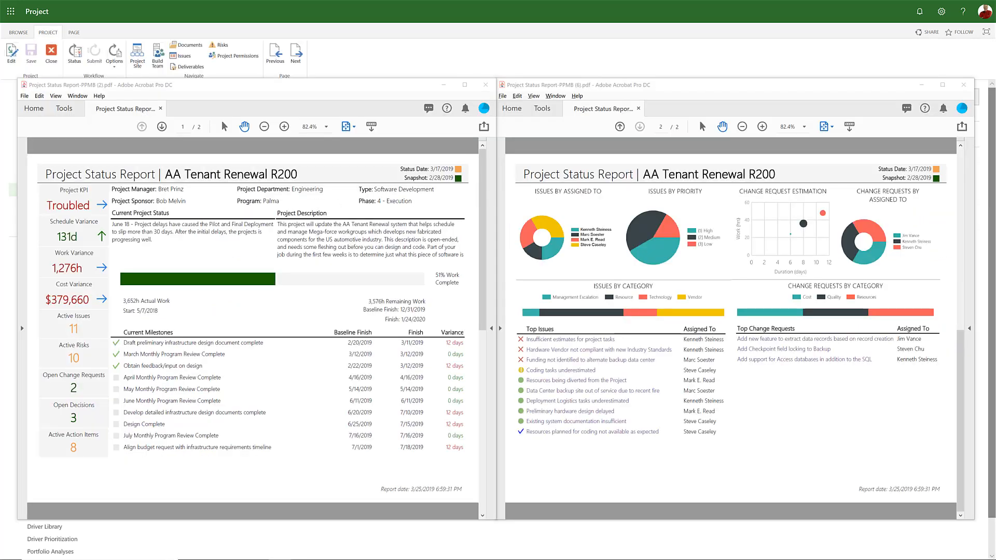